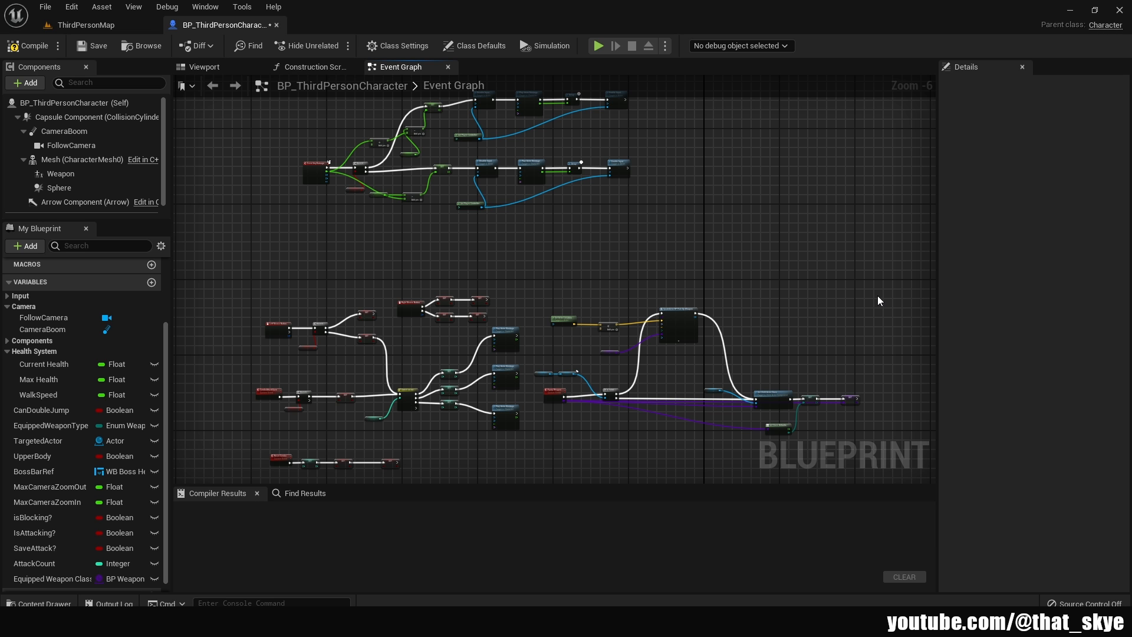
Step: Wrap the selected Equip Weapon nodes in a new comment box
scroll("up", 3)
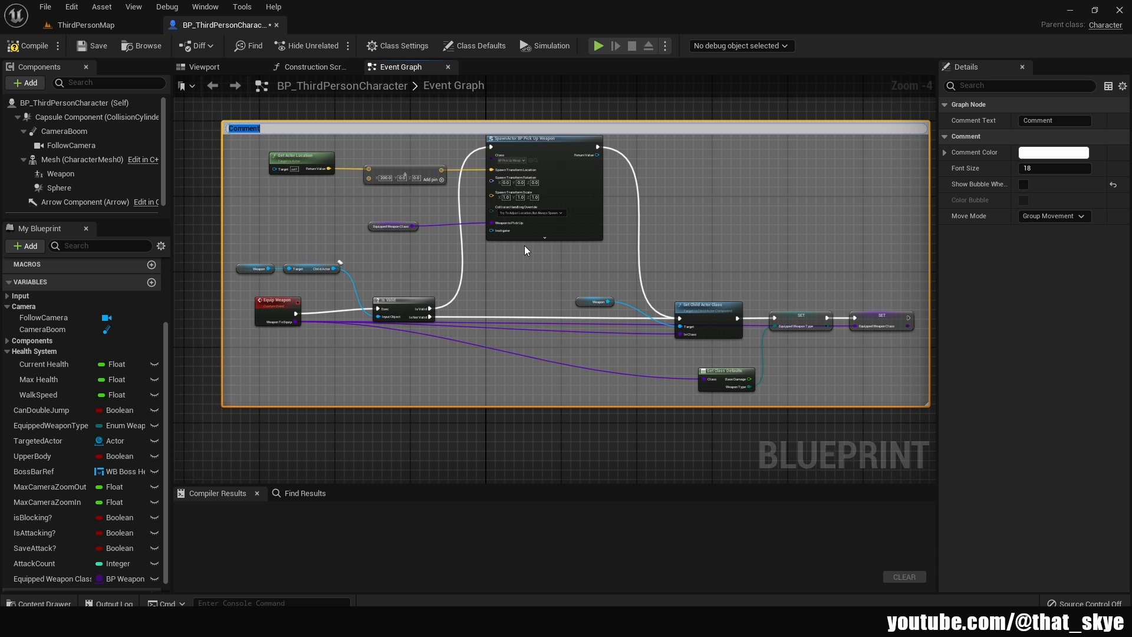
Step: Title the comment 'Equip Weapon Event', then zoom out and back in on the graph
scroll("down", 3)
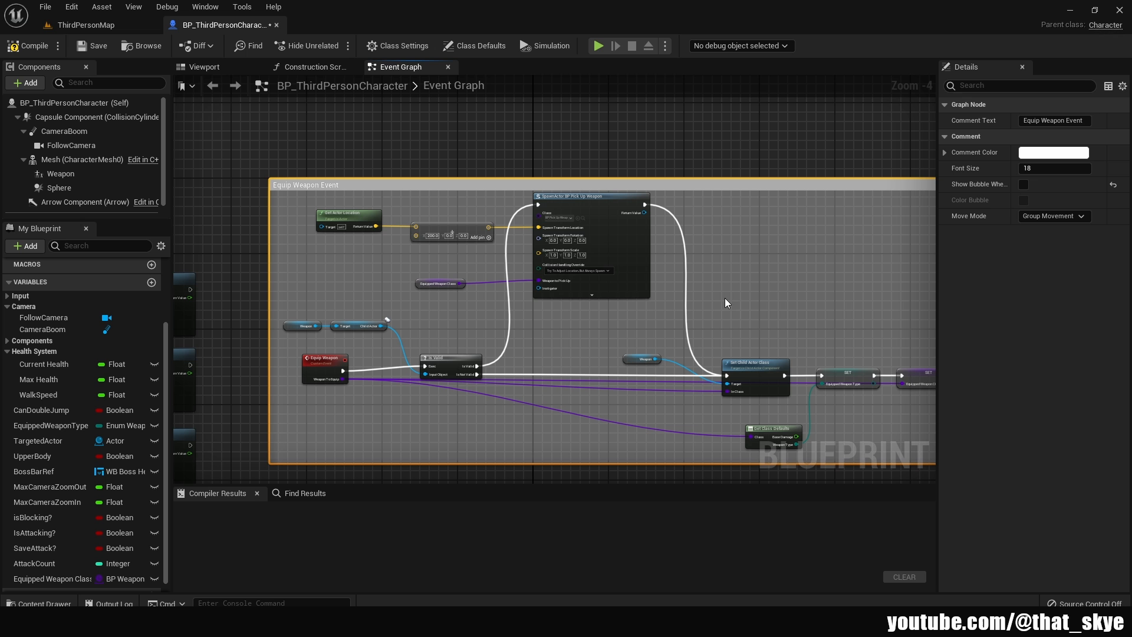
scroll("down", 3)
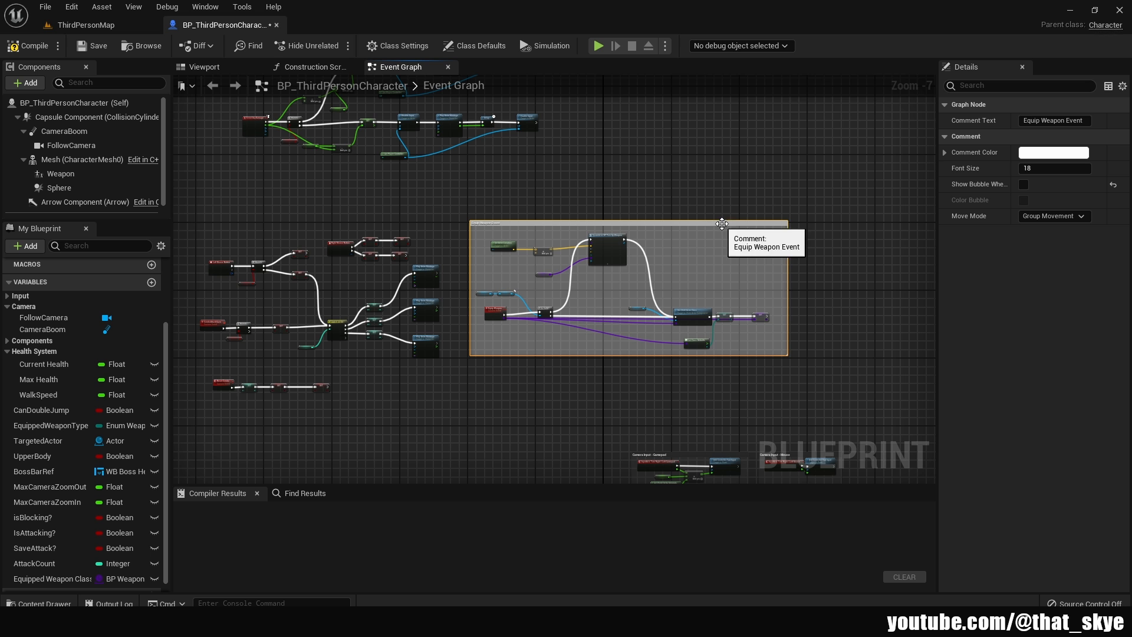
scroll("down", 3)
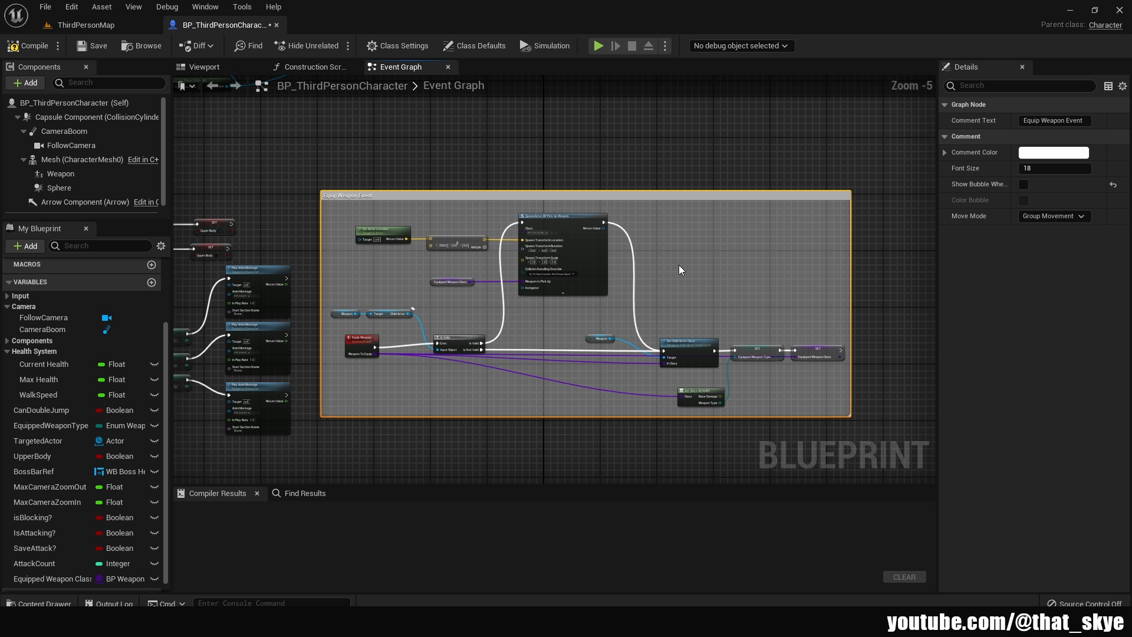
scroll("up", 3)
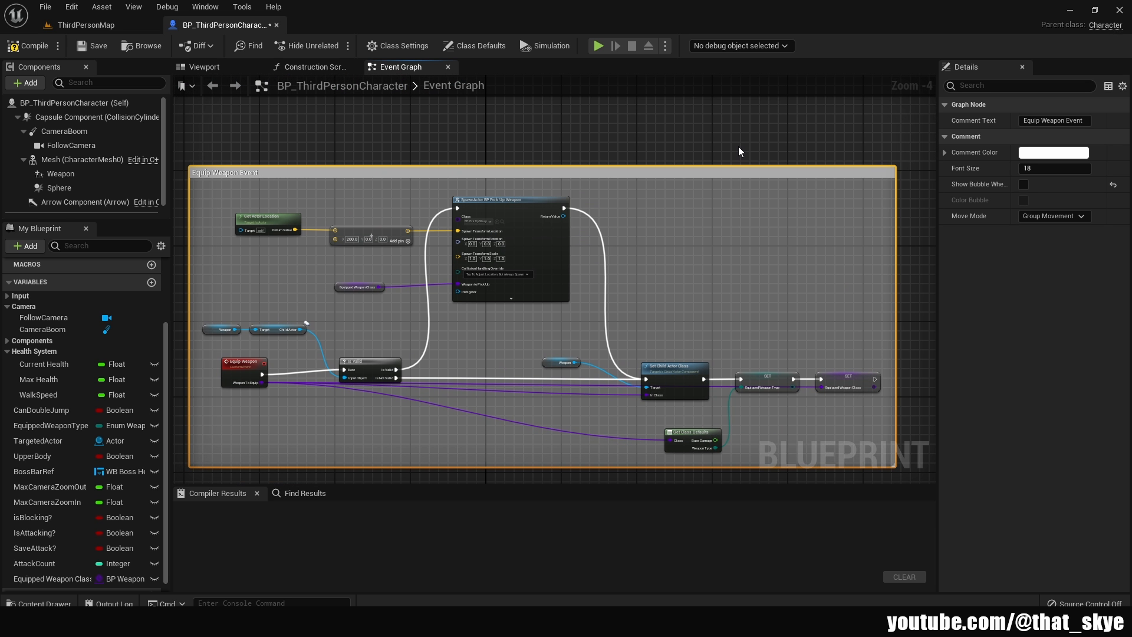
mouse_move(1006, 216)
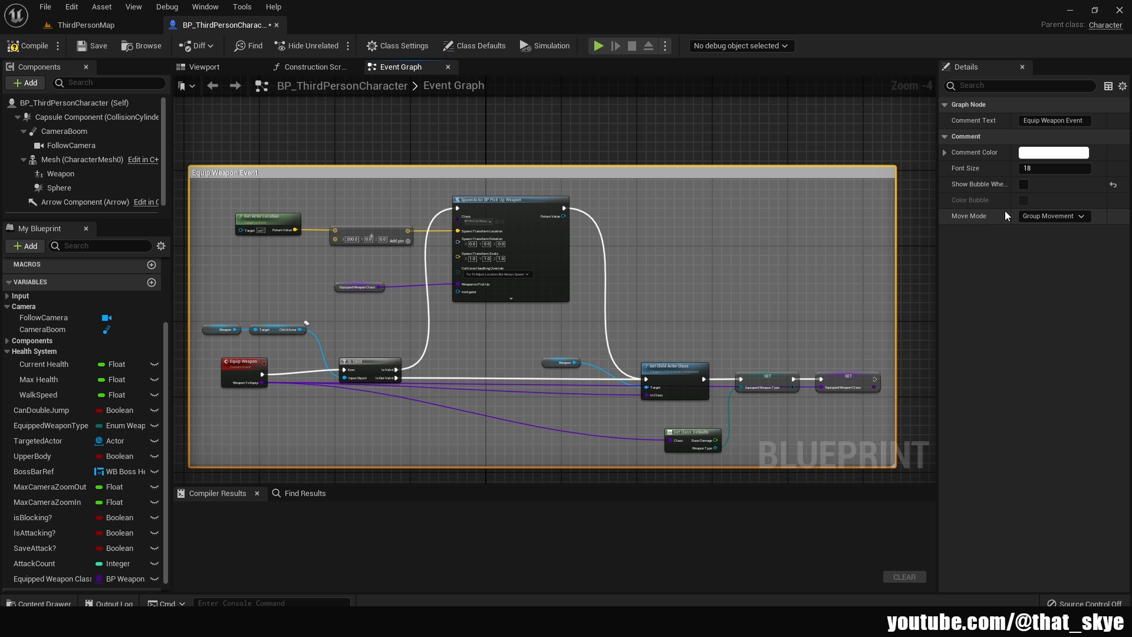
mouse_move(1089, 120)
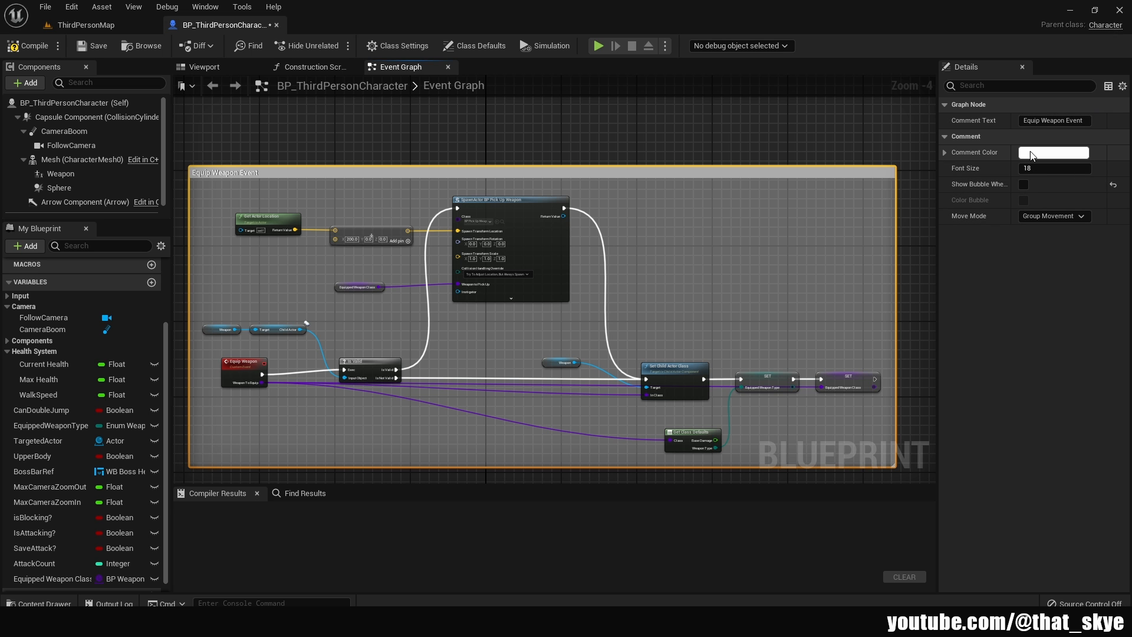
Step: Set the Equip Weapon Event comment colour to green in Details
left_click(1052, 152)
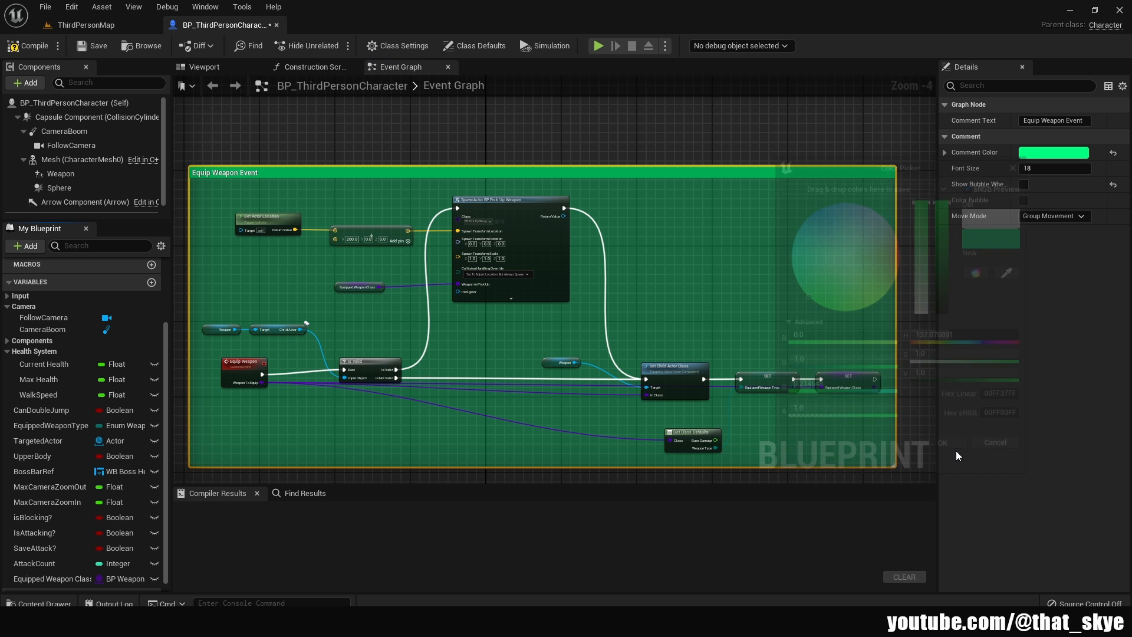
left_click(943, 442)
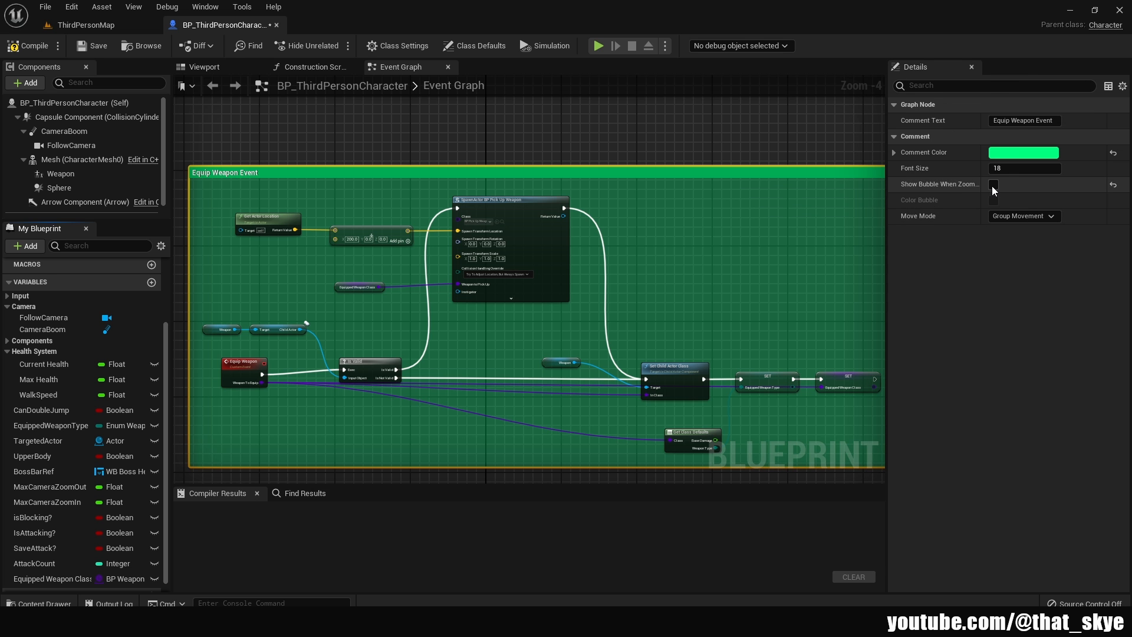
Step: Enable 'Show Bubble When Zoomed' and view the comment's Move Mode options
left_click(993, 184)
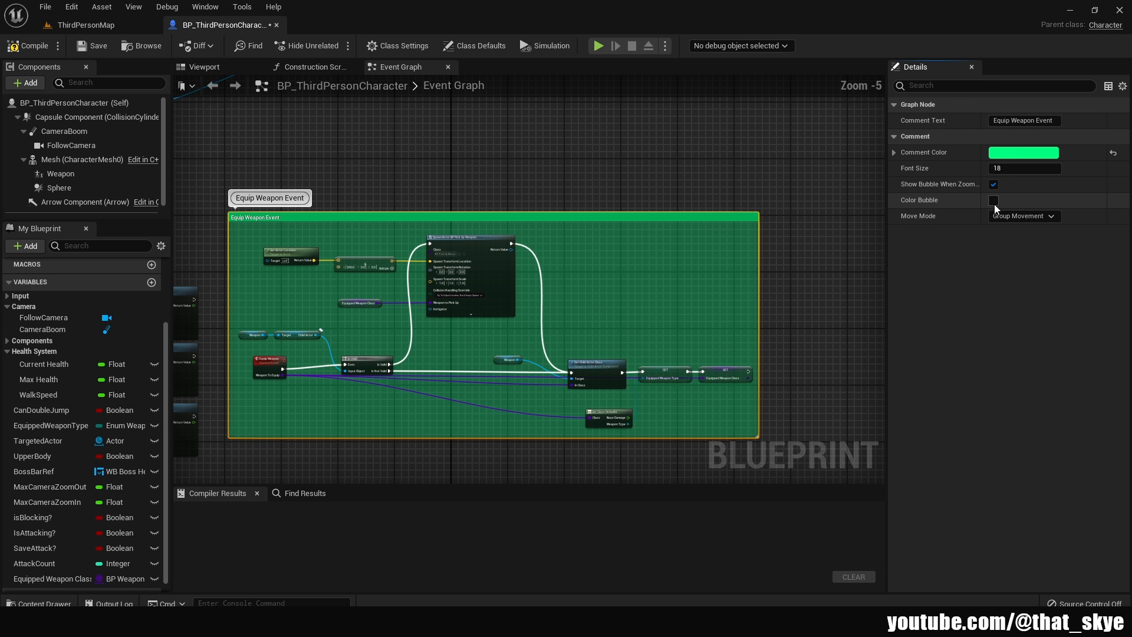
left_click(994, 200)
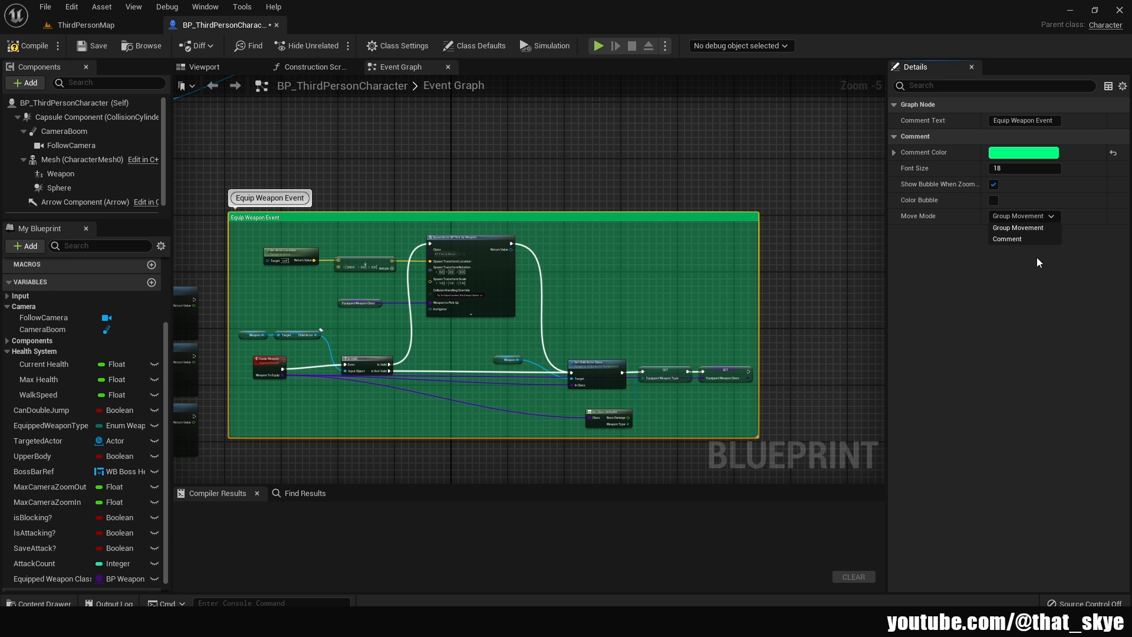
mouse_move(1027, 274)
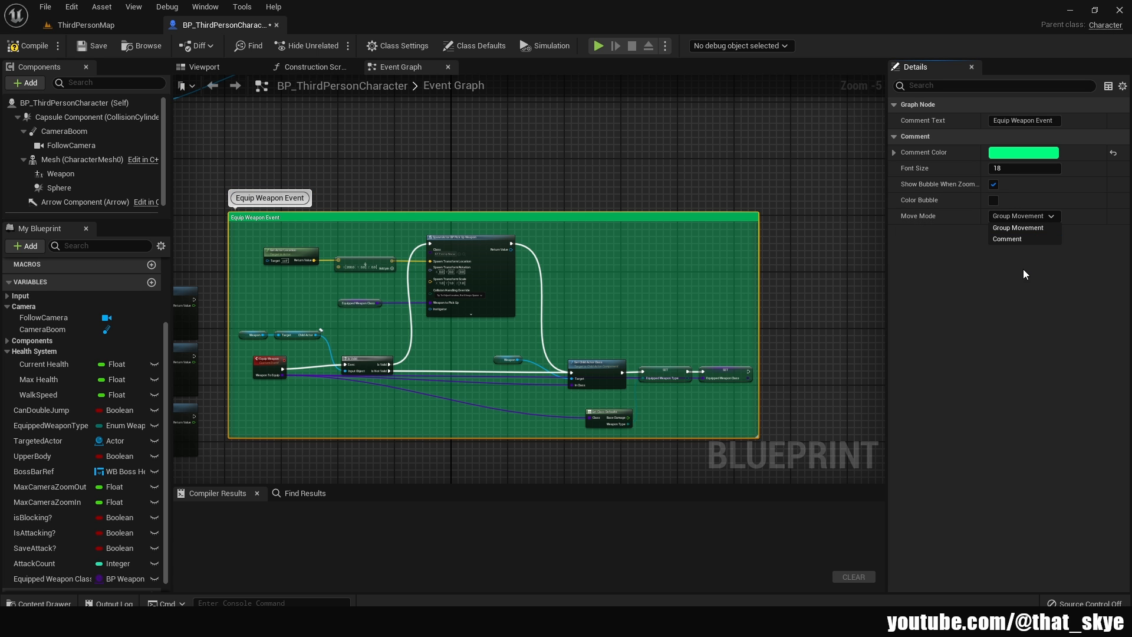